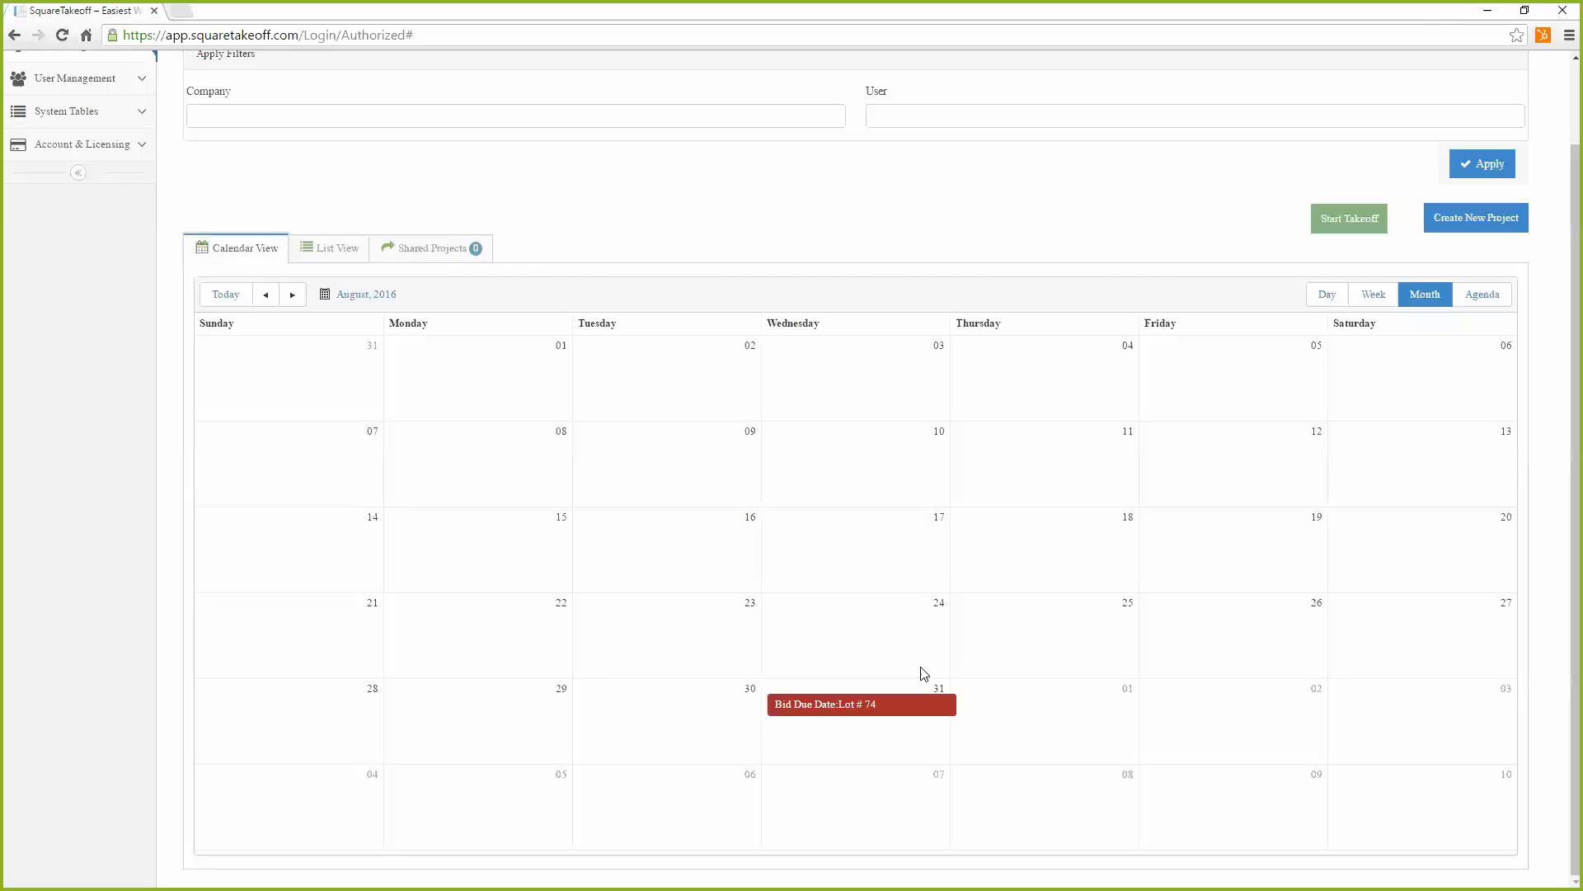
mouse_move(866, 712)
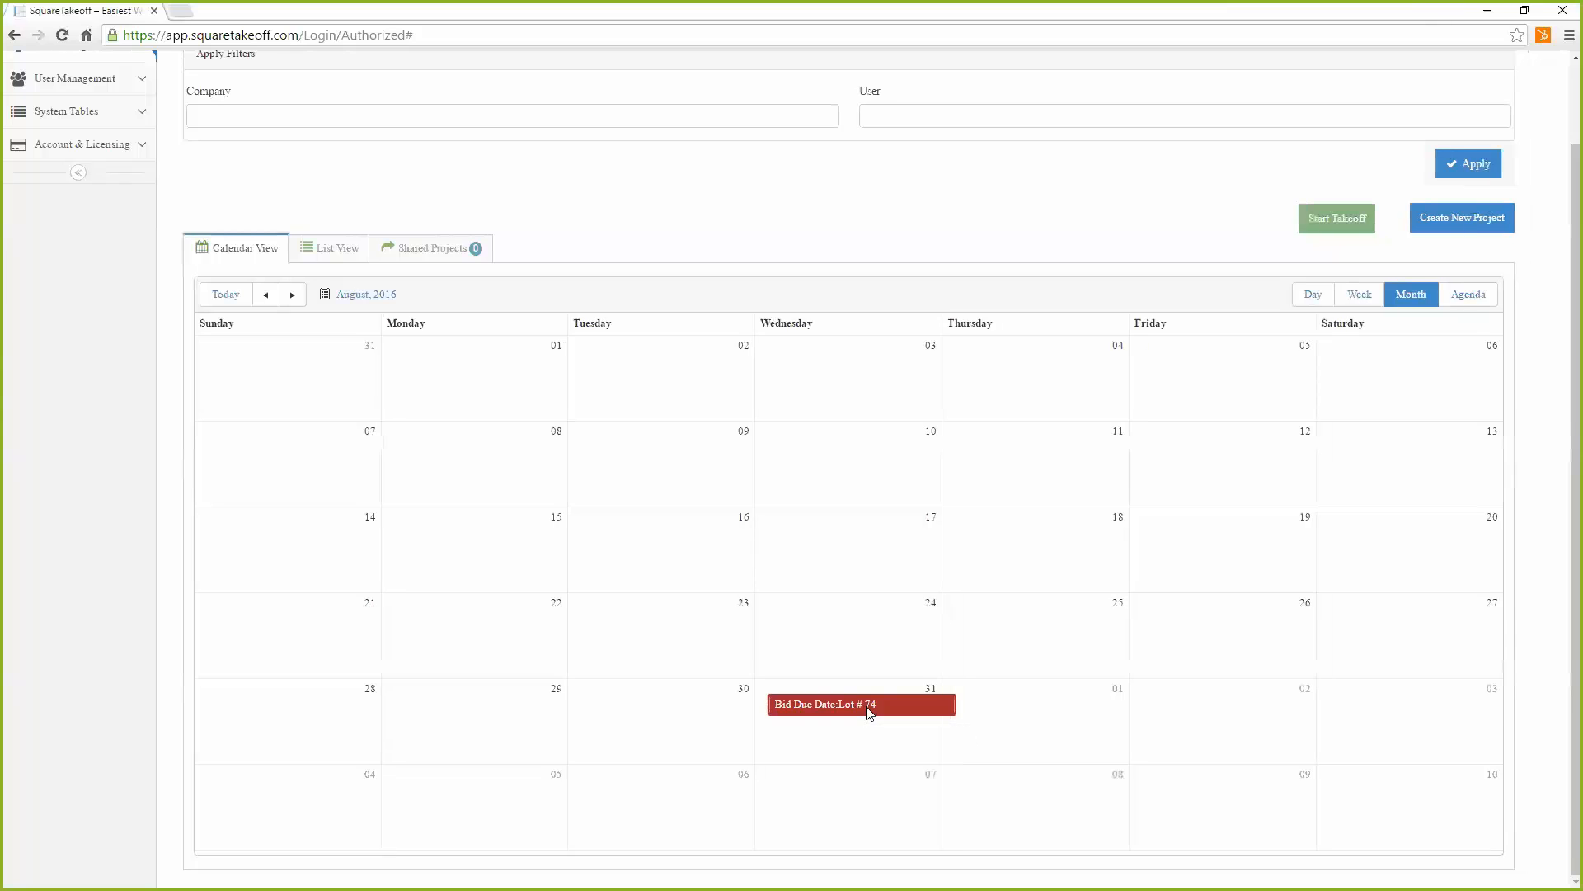
- Open the Lot # 74 bid due date event to view its project properties
left_click(860, 704)
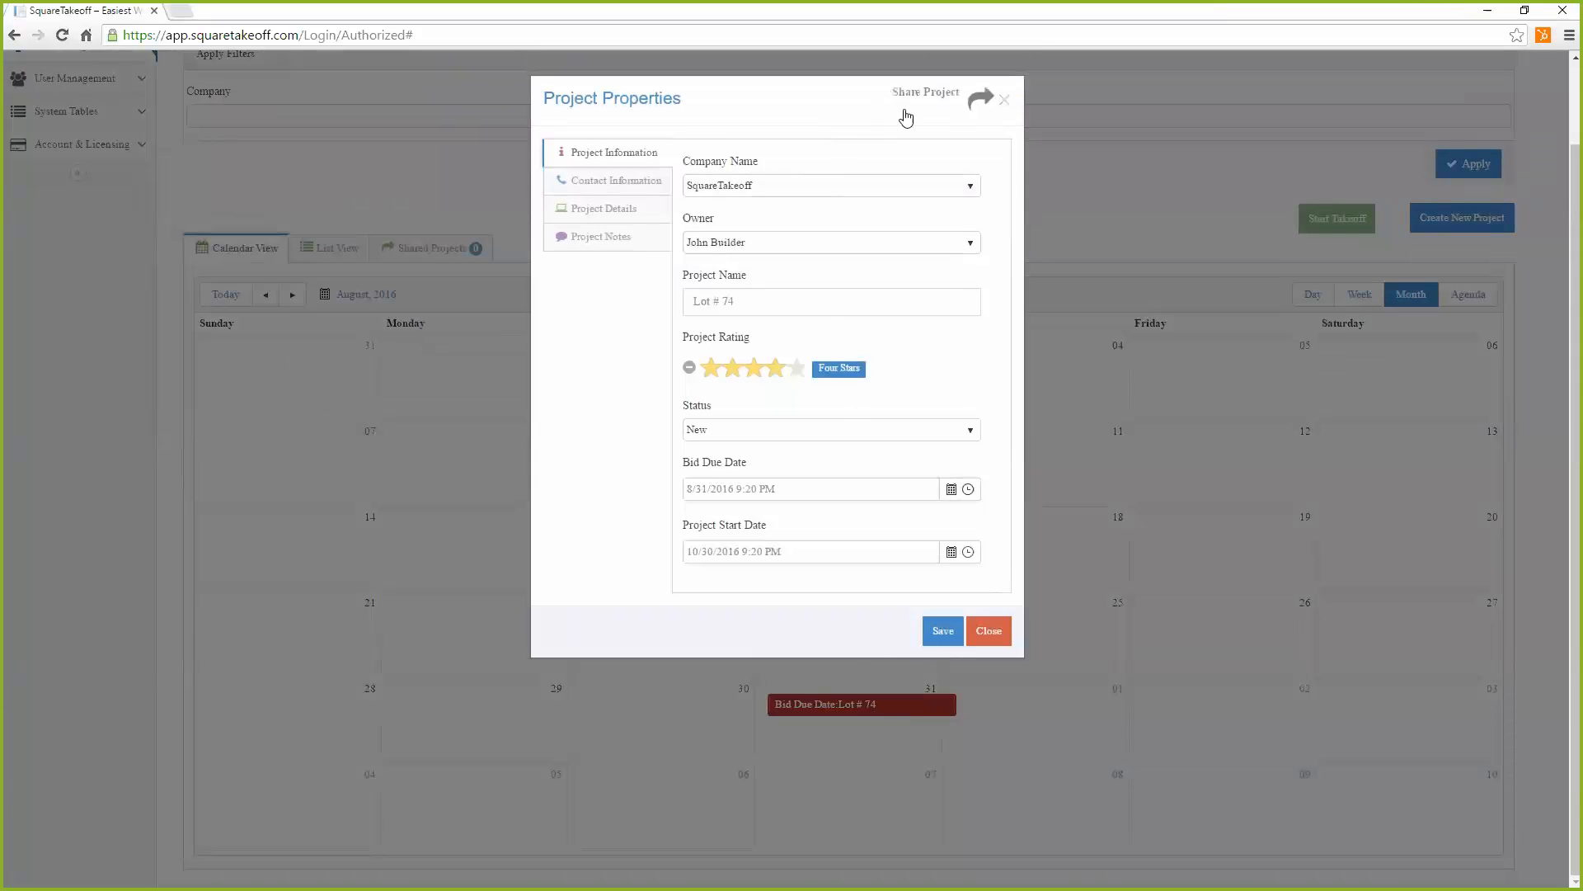
mouse_move(917, 111)
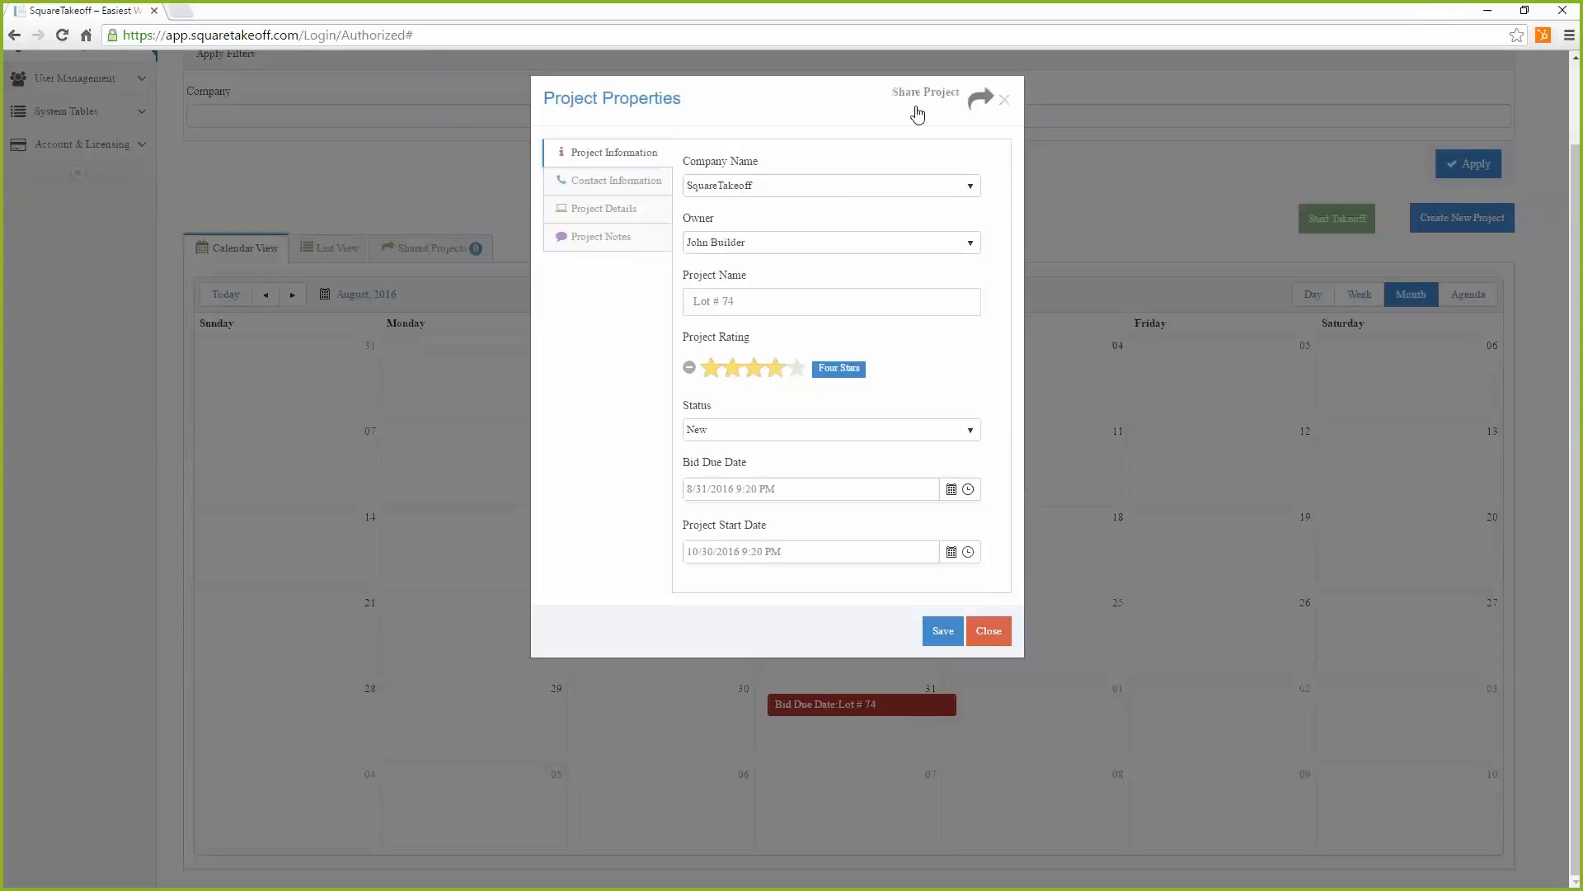
mouse_move(922, 109)
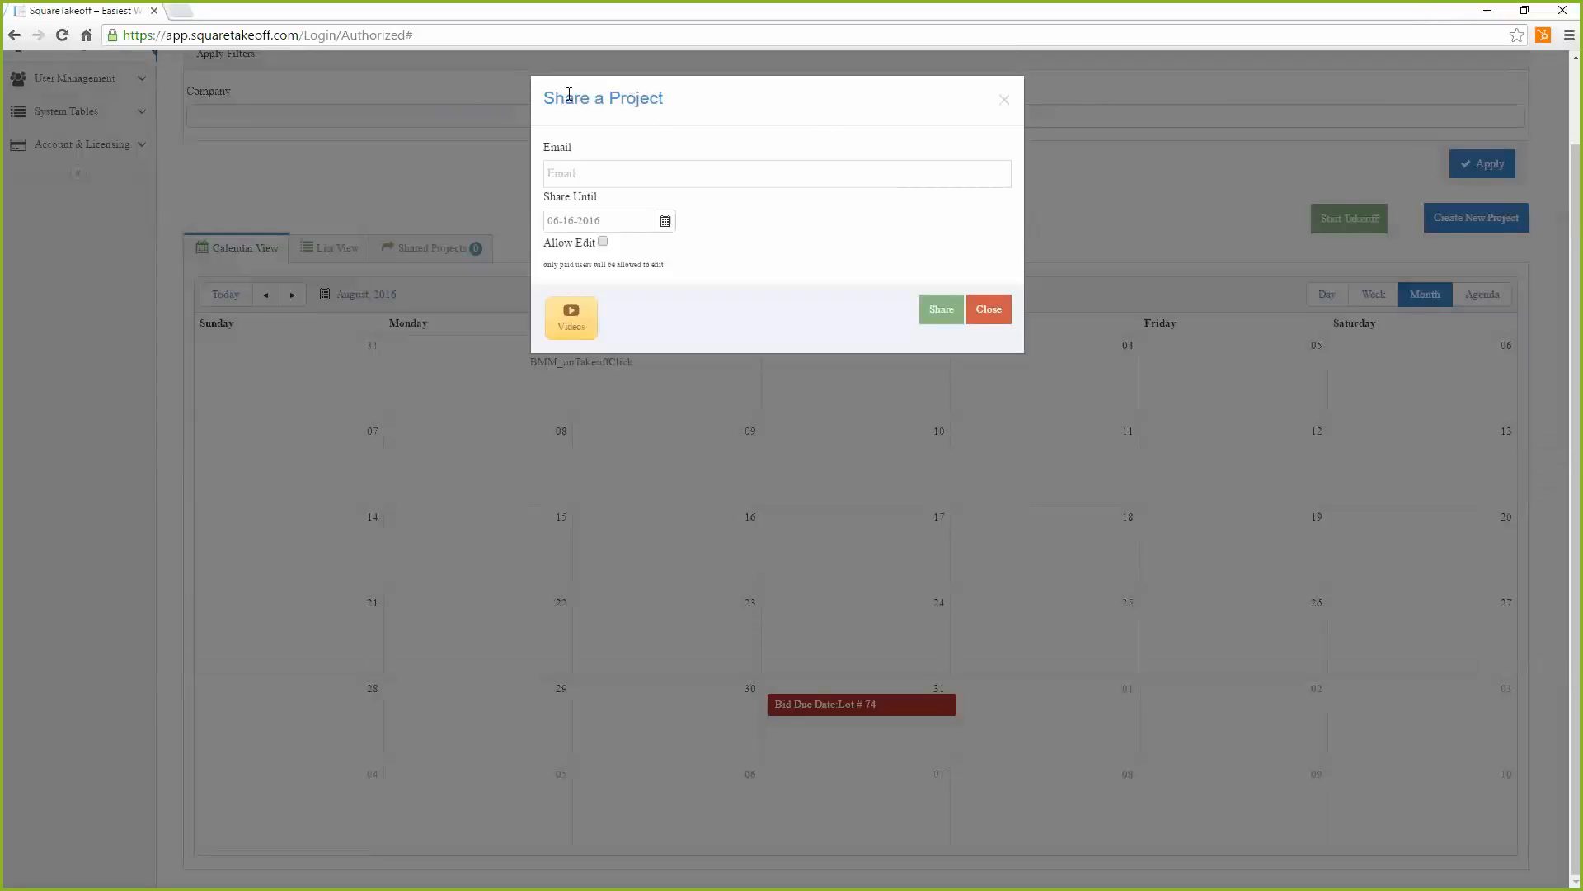
mouse_move(694, 133)
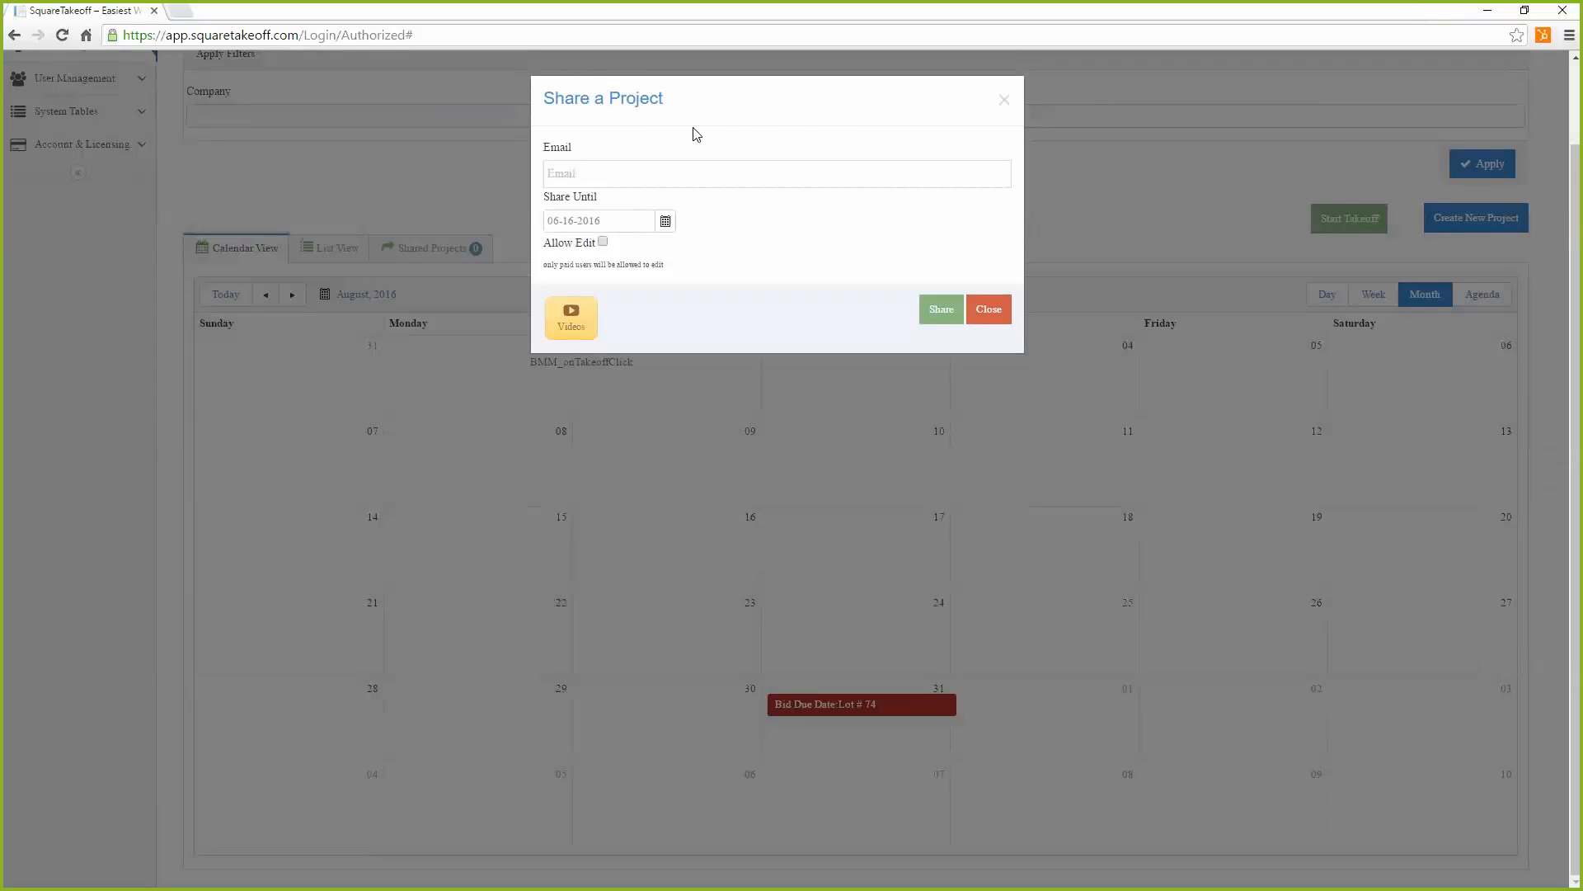
left_click(774, 173)
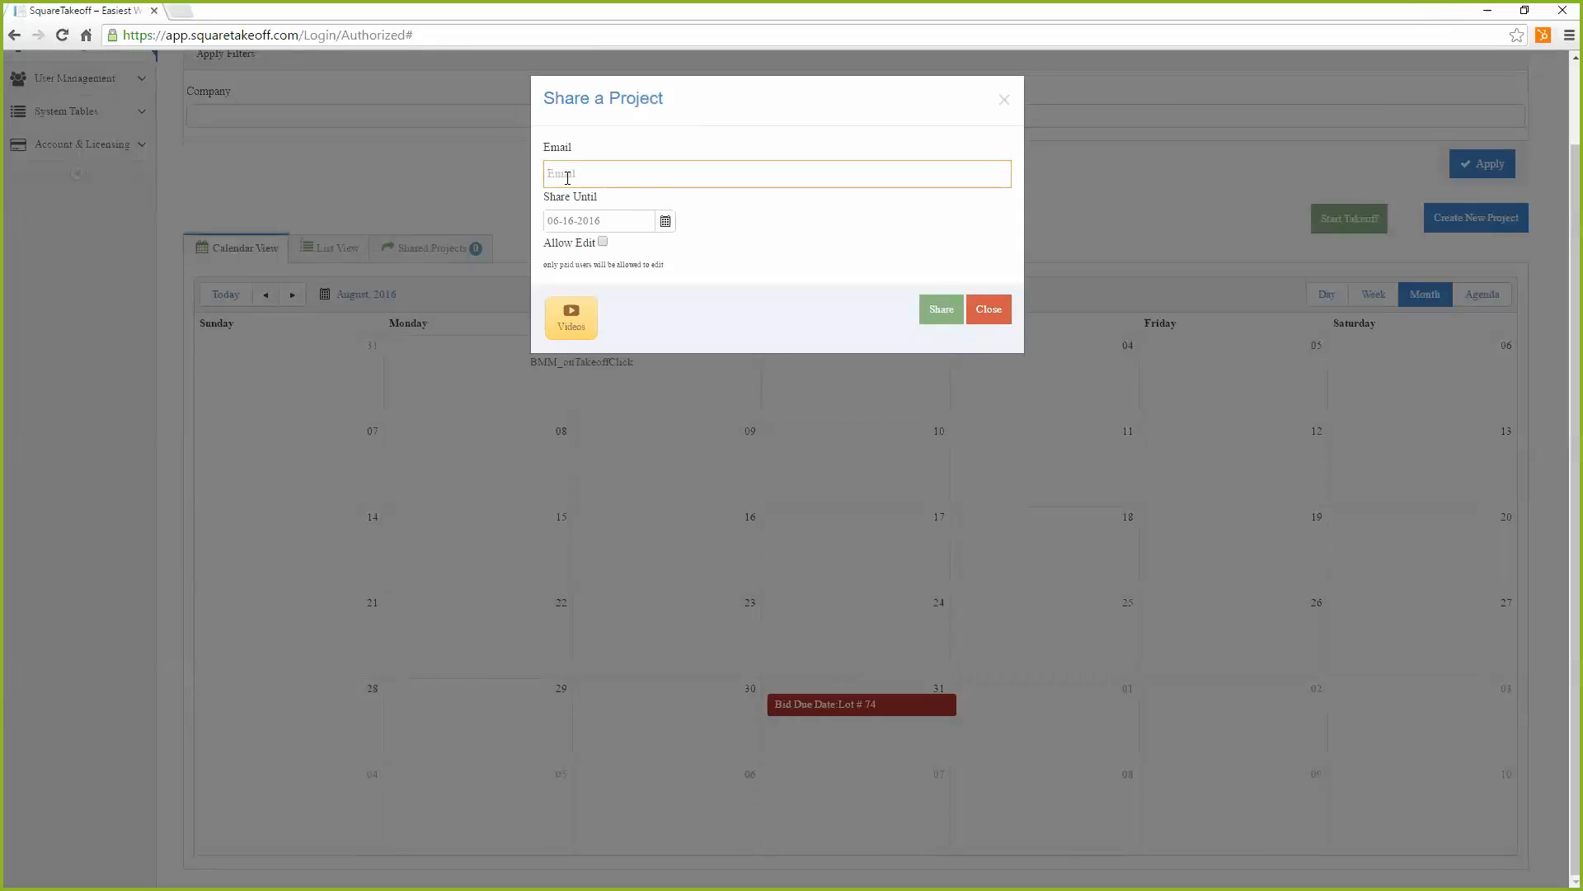
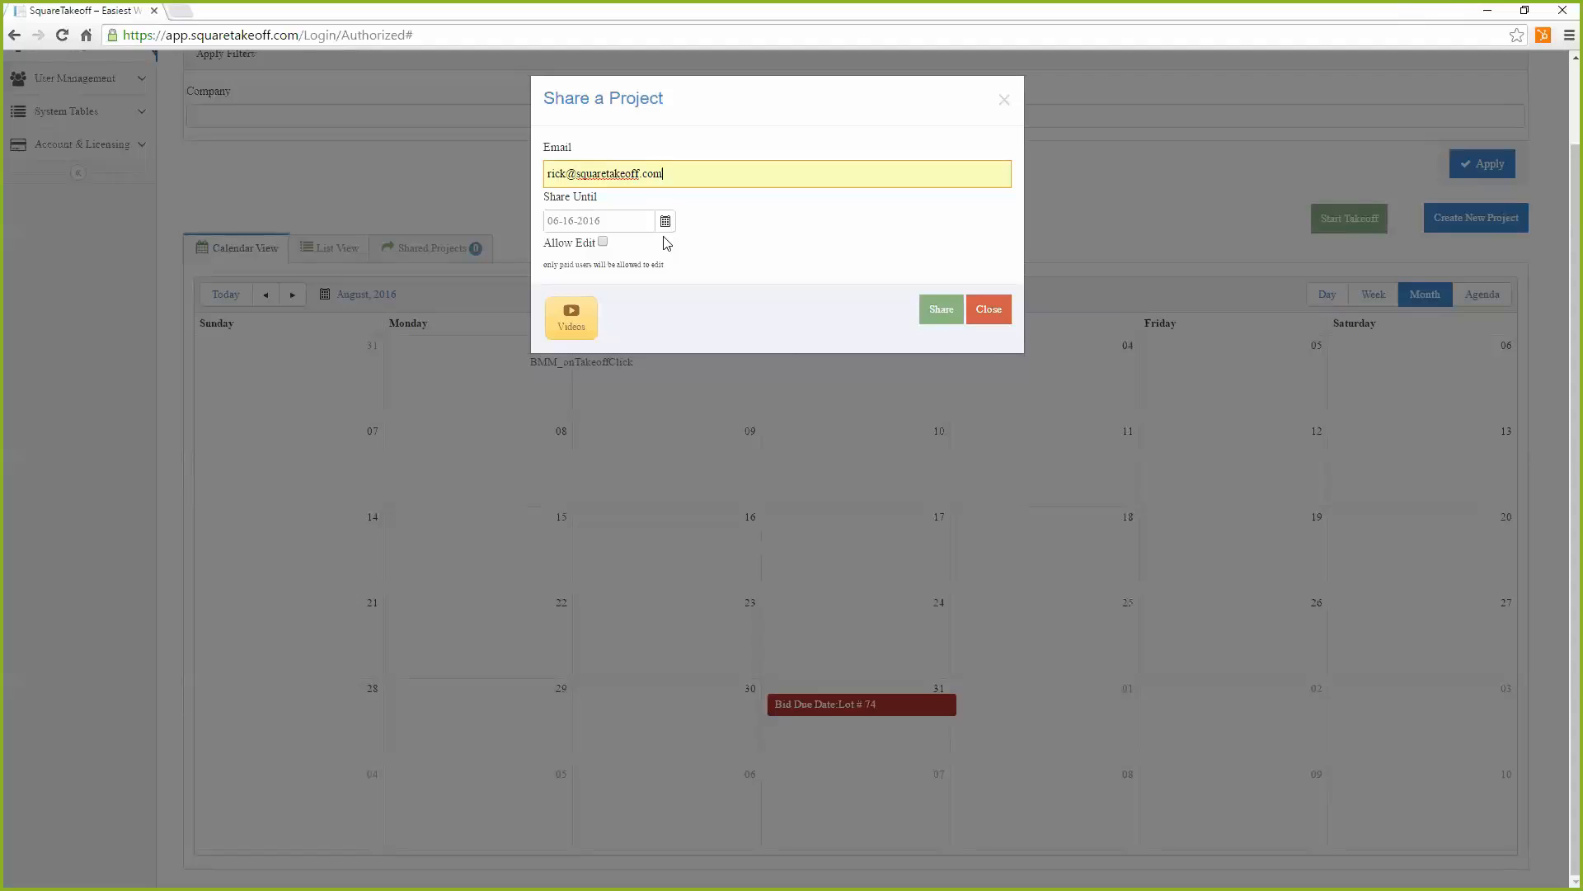
mouse_move(667, 220)
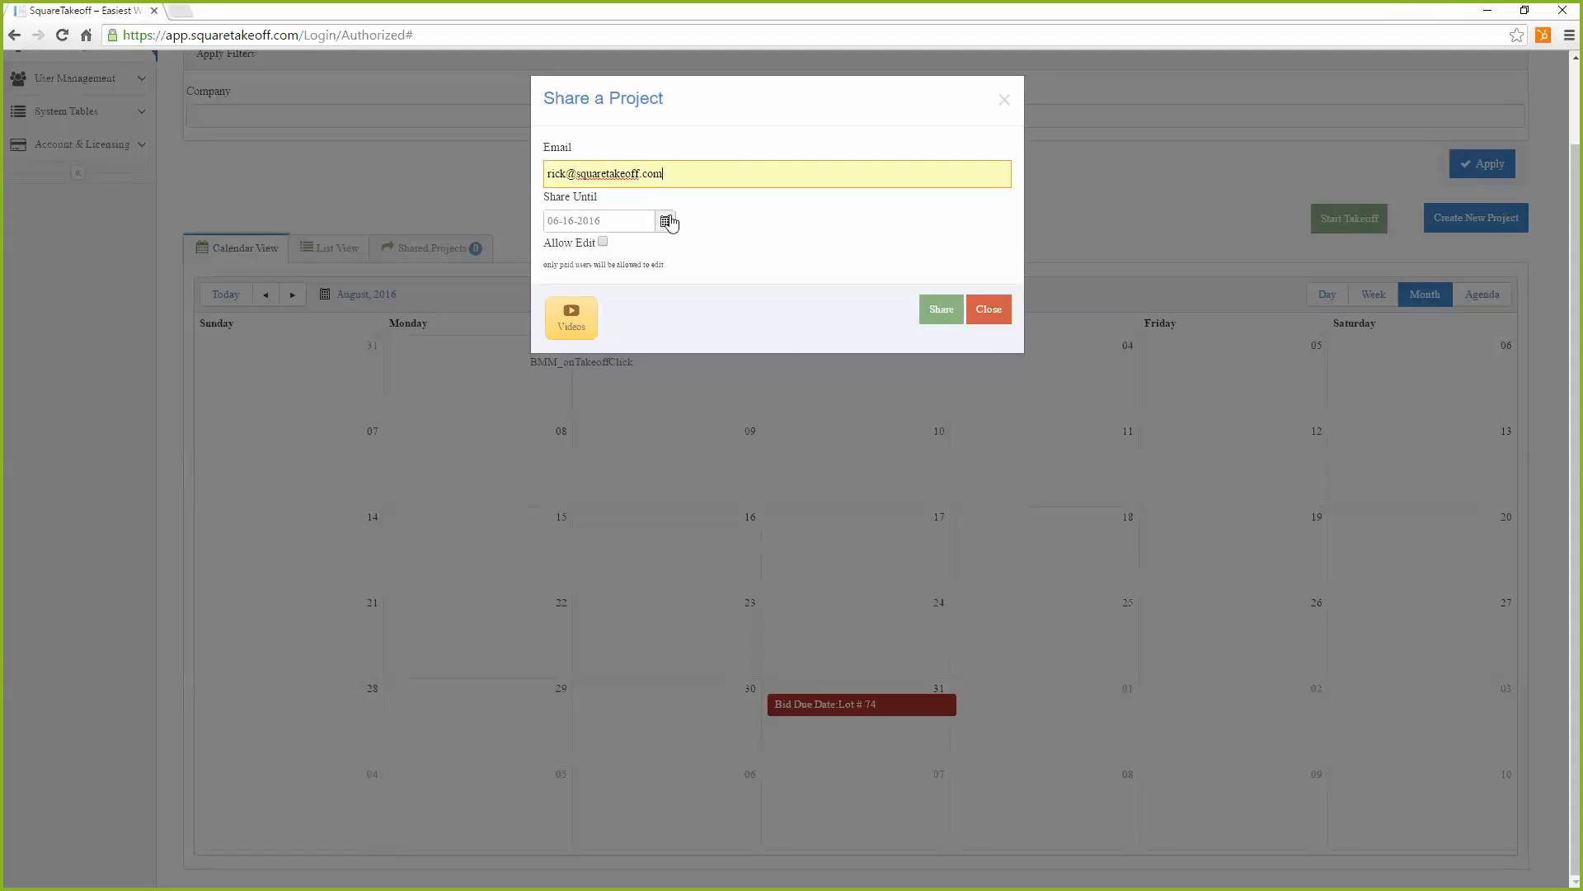
- Open the Share Until date picker to choose August 31, 2016
left_click(665, 220)
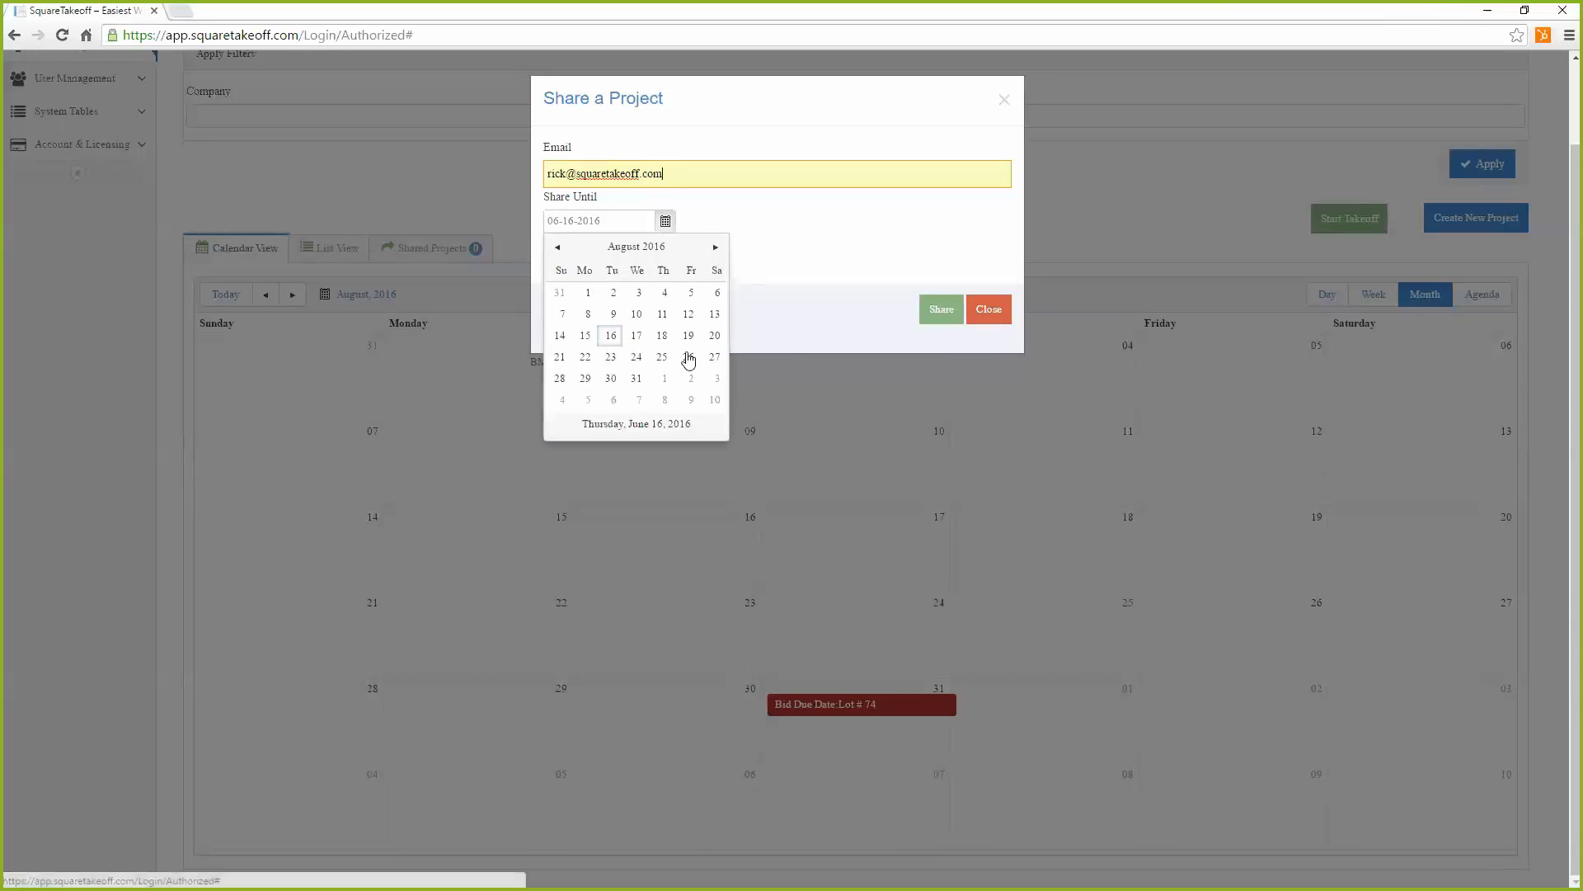
mouse_move(636, 382)
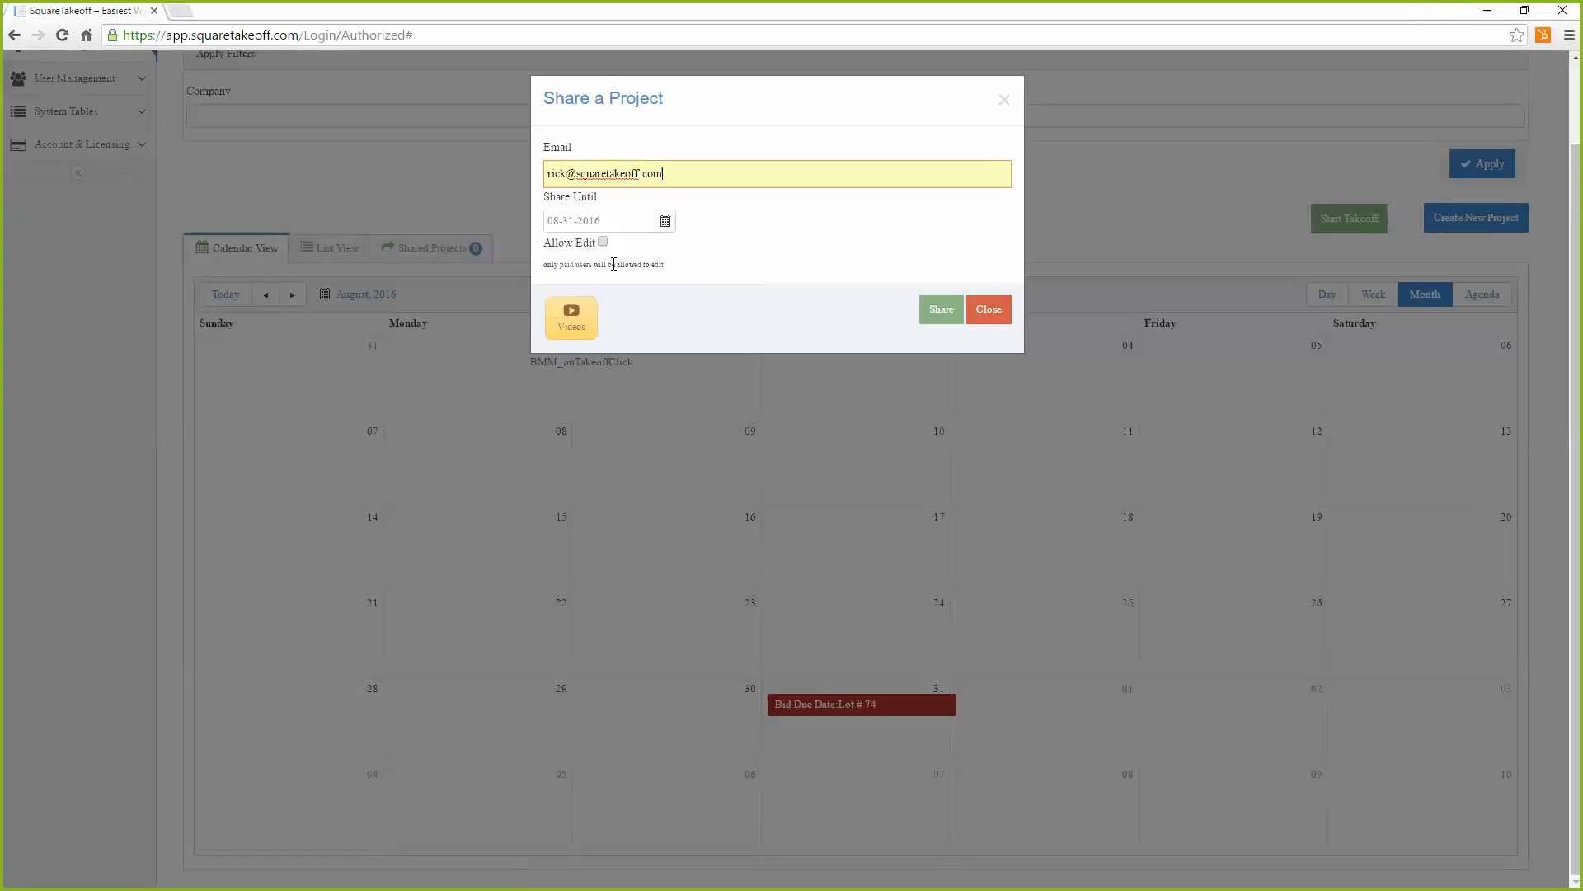
mouse_move(624, 266)
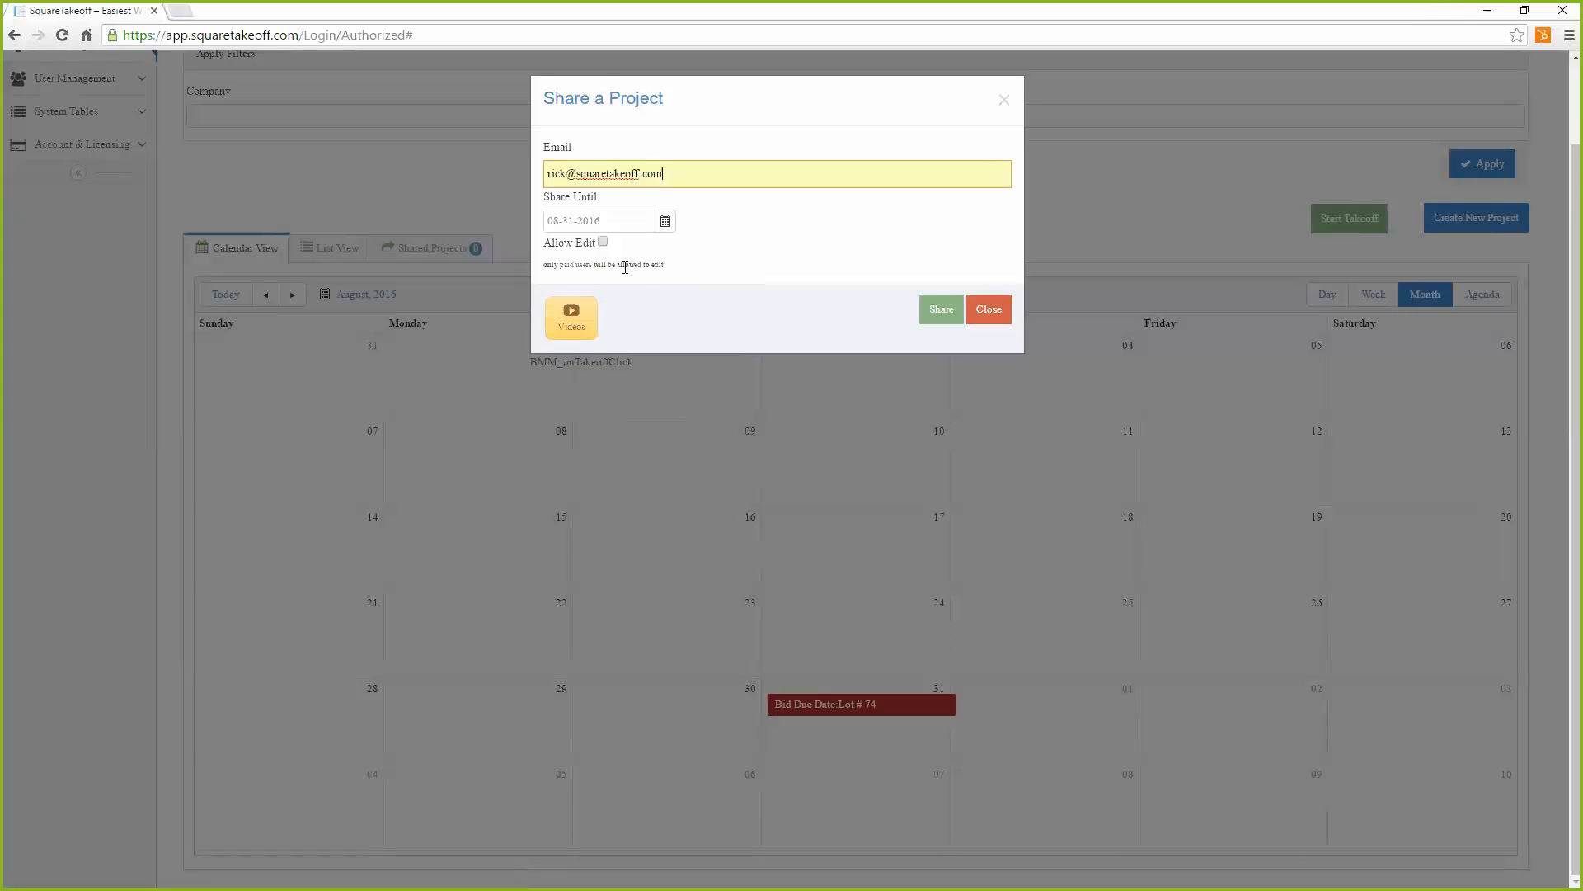
mouse_move(638, 277)
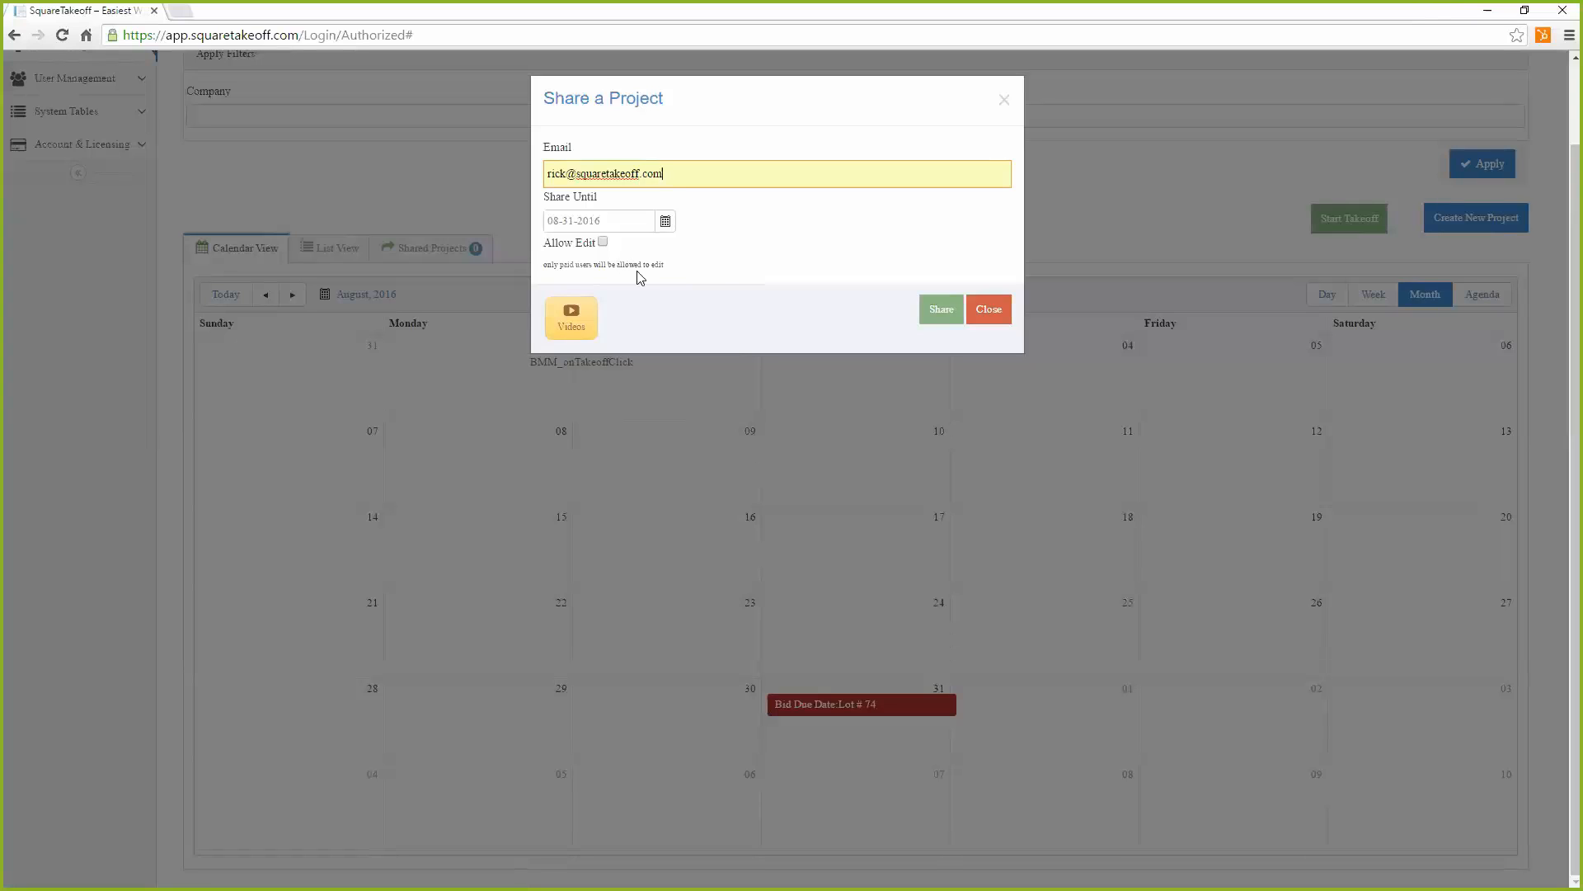
mouse_move(690, 280)
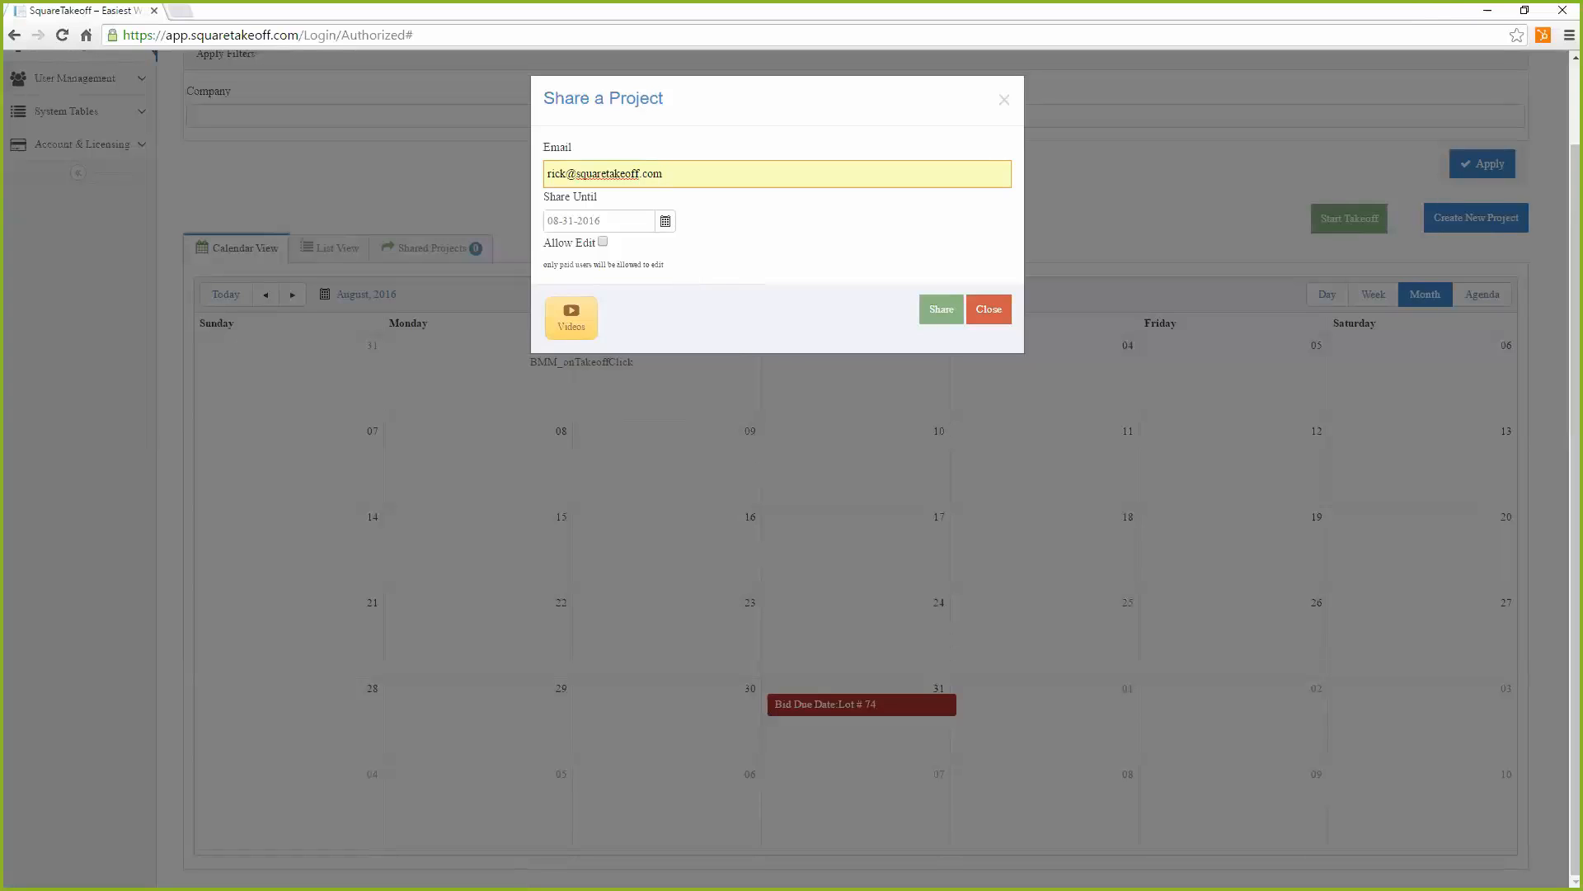
mouse_move(819, 294)
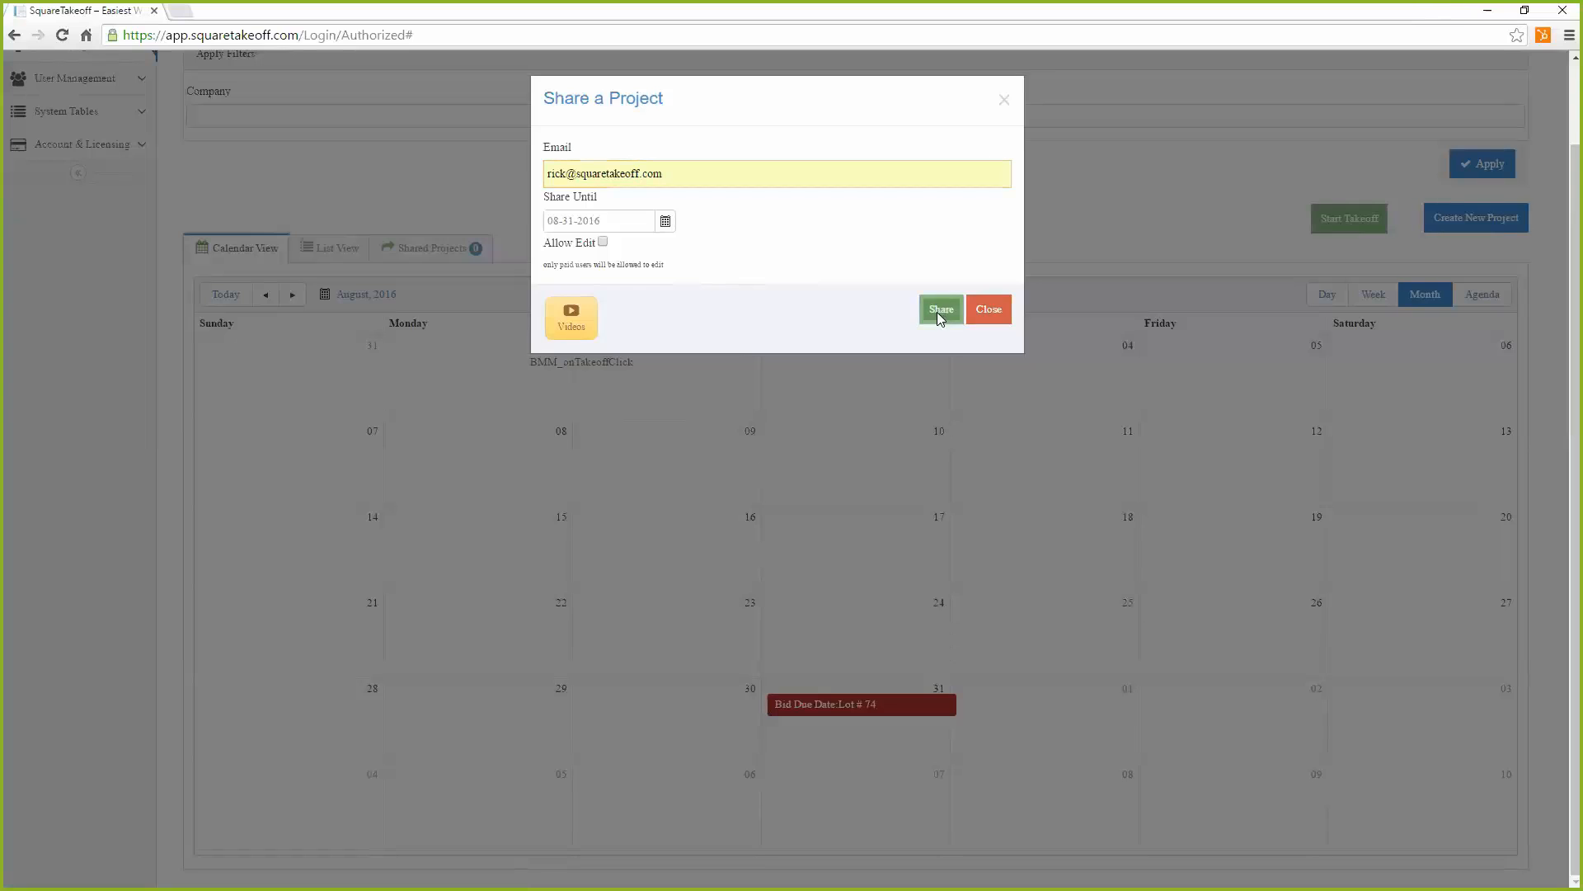
- Submit the Lot # 74 share with the entered email and date
left_click(986, 309)
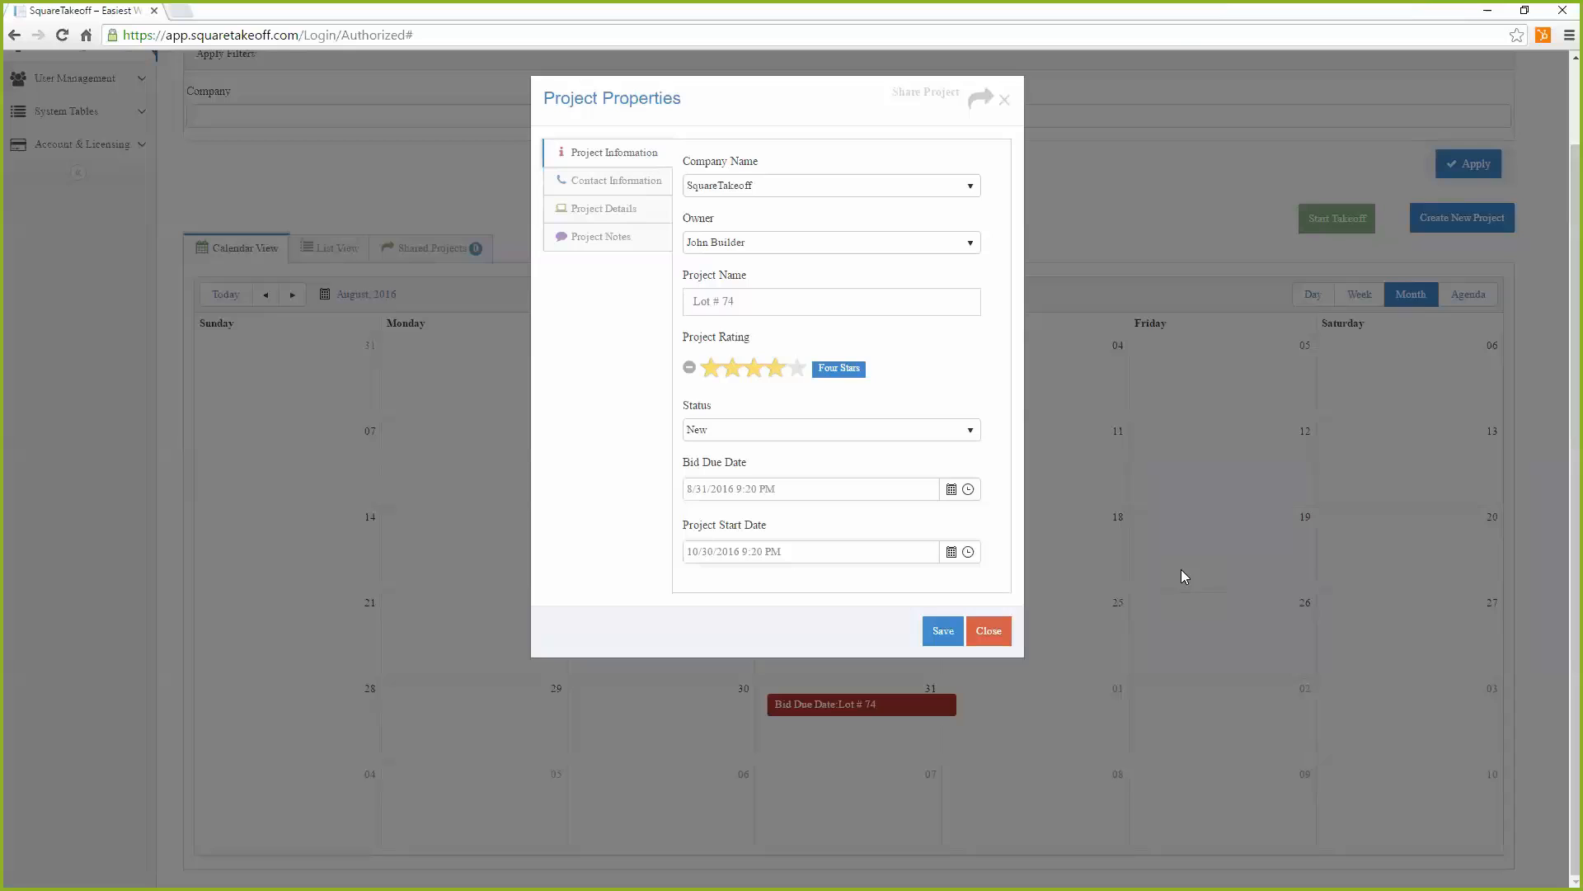
- Close Lot # 74's Project Properties dialog to return to the August 2016 calendar
left_click(986, 630)
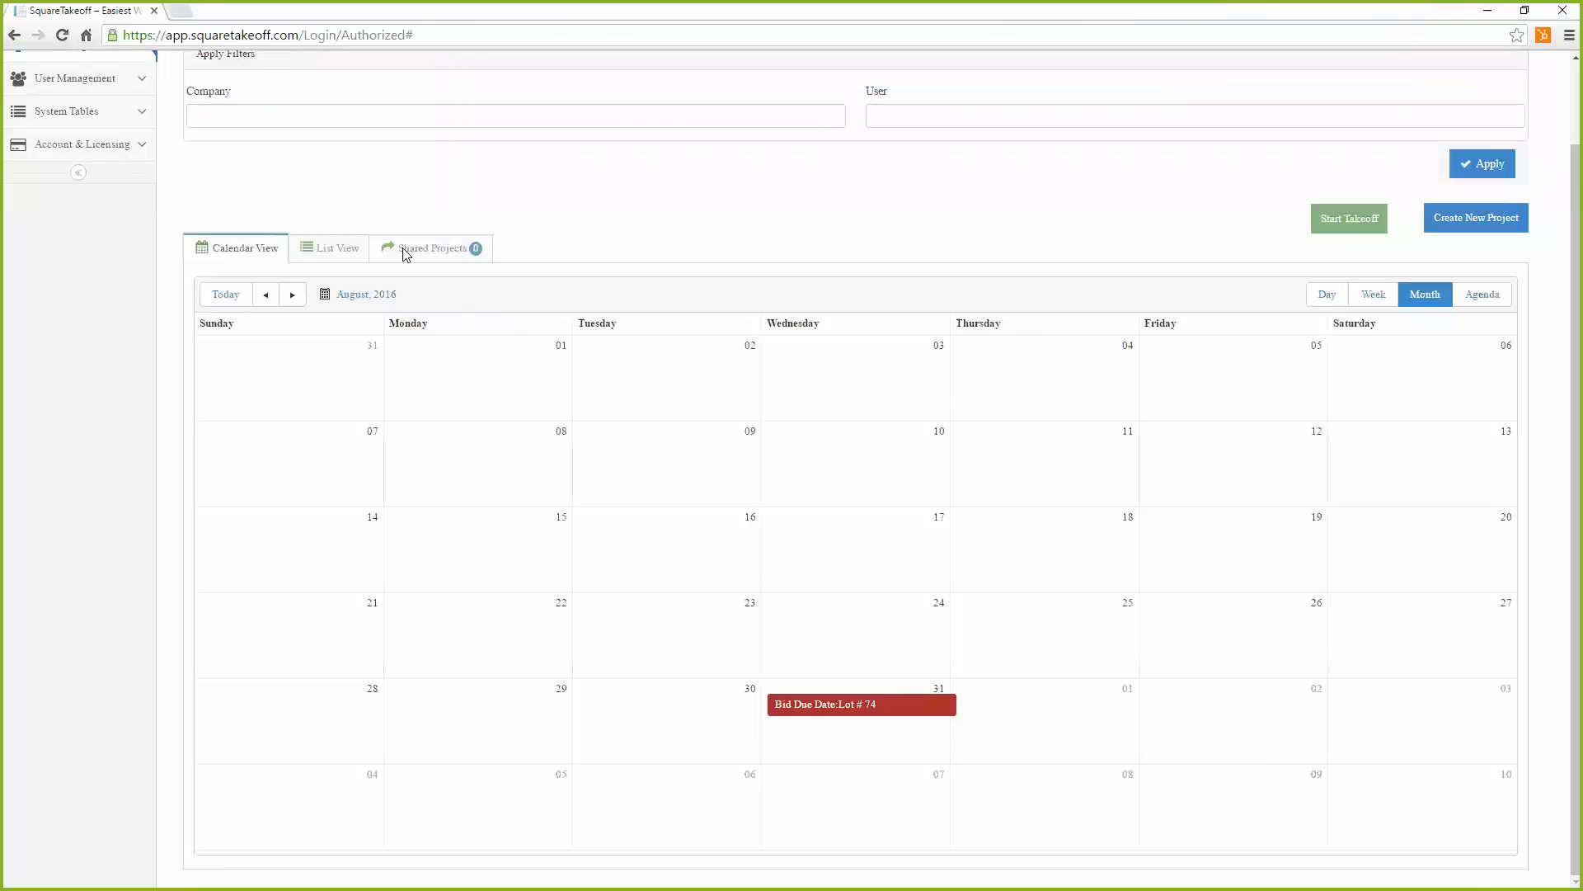
mouse_move(438, 255)
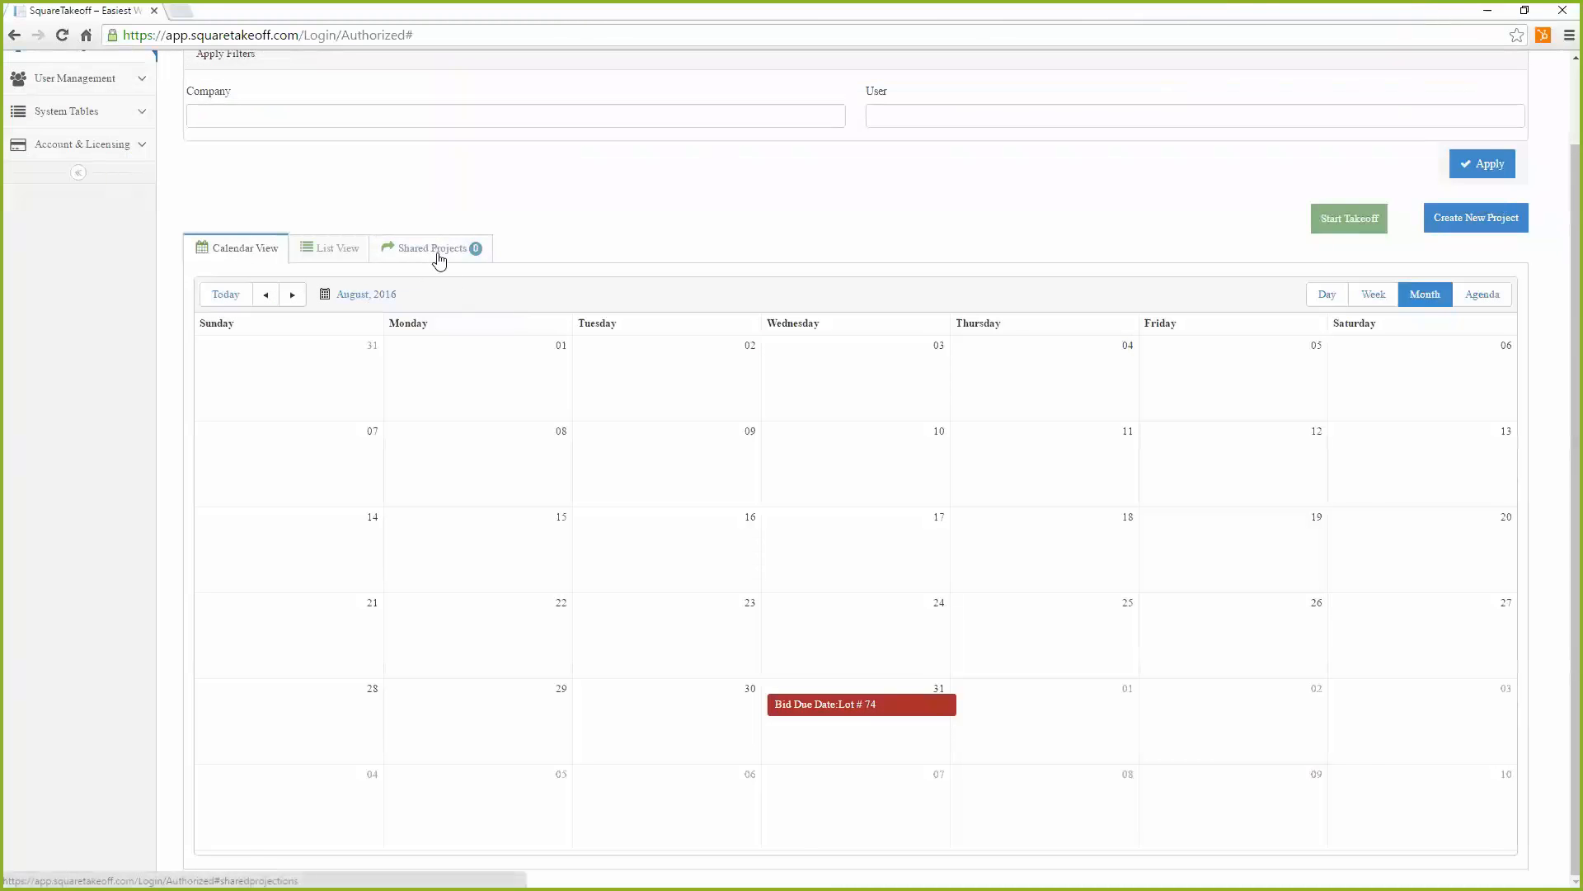
mouse_move(451, 265)
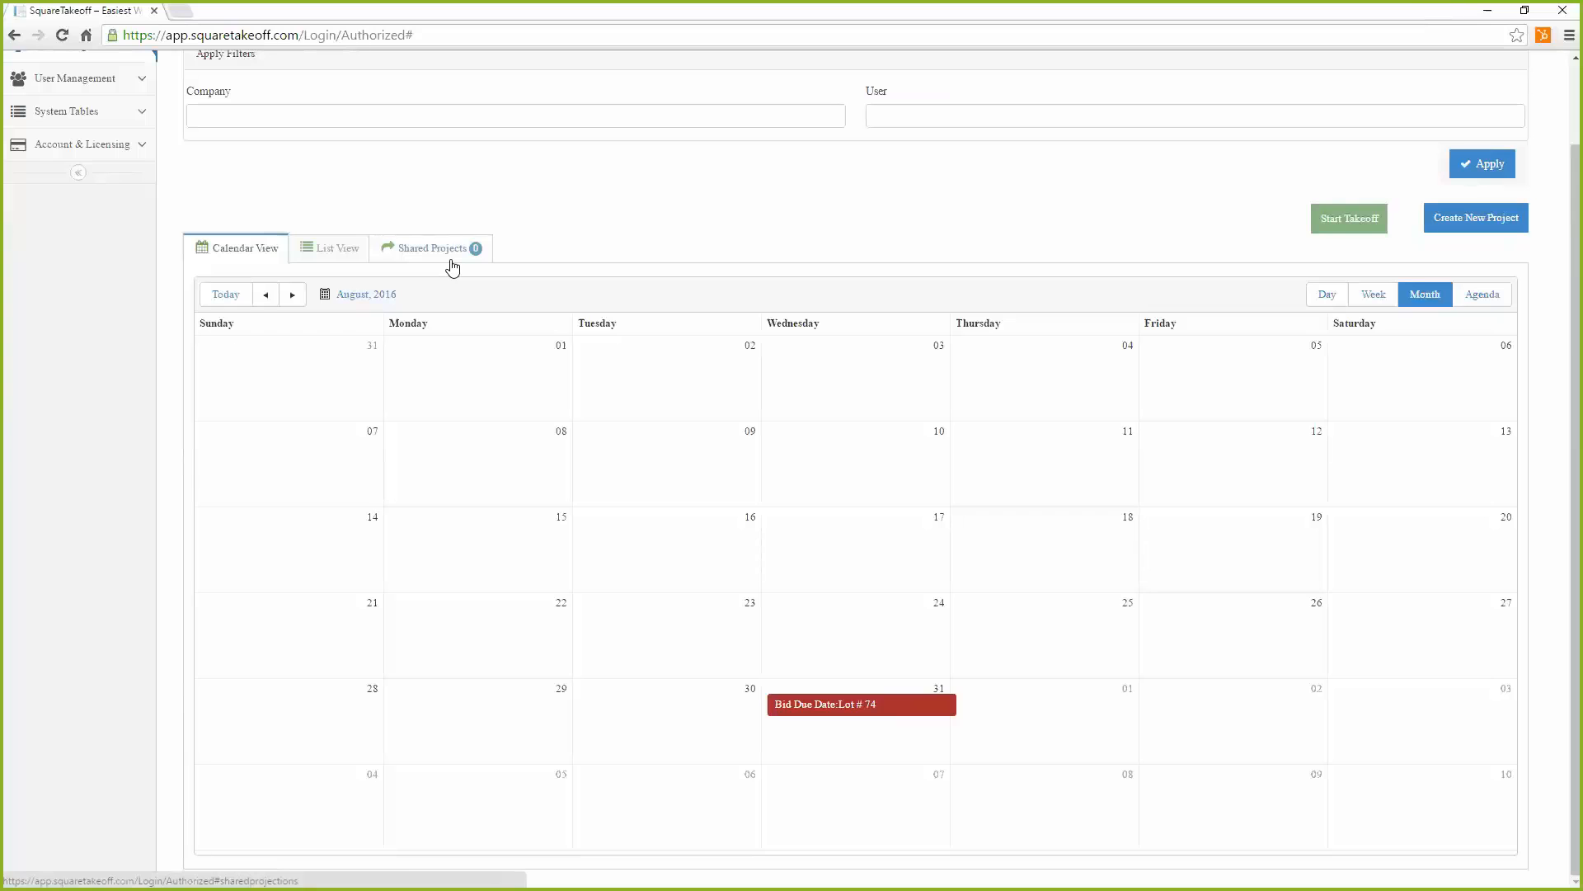